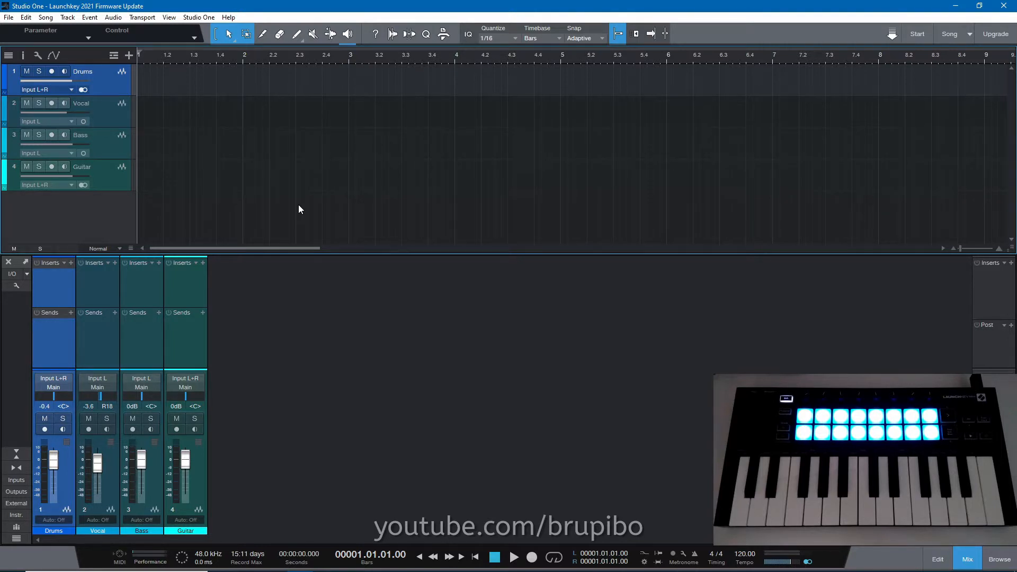
Step: Choose Options... from the Studio One menu to show the General settings
left_click(199, 17)
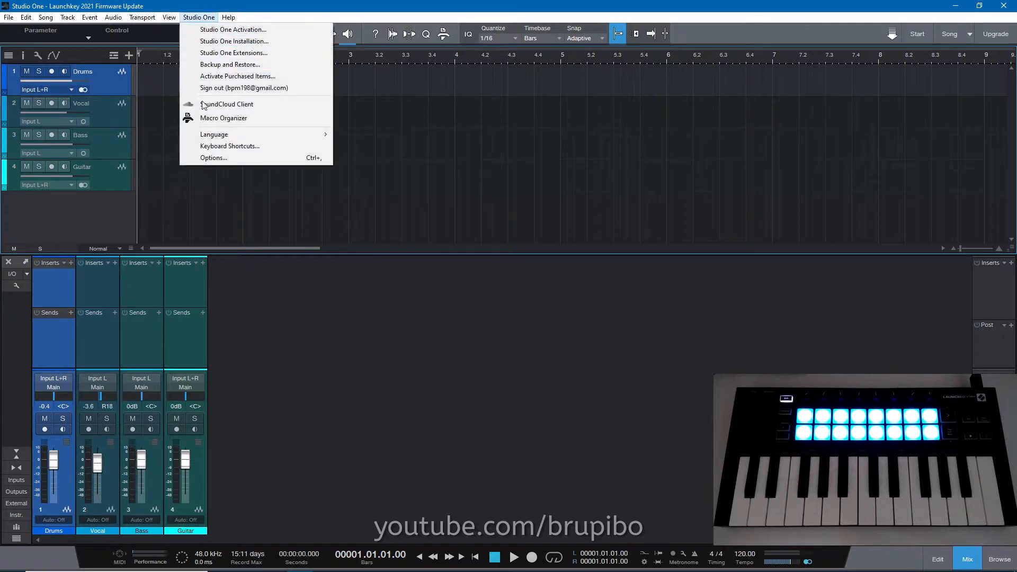
left_click(214, 157)
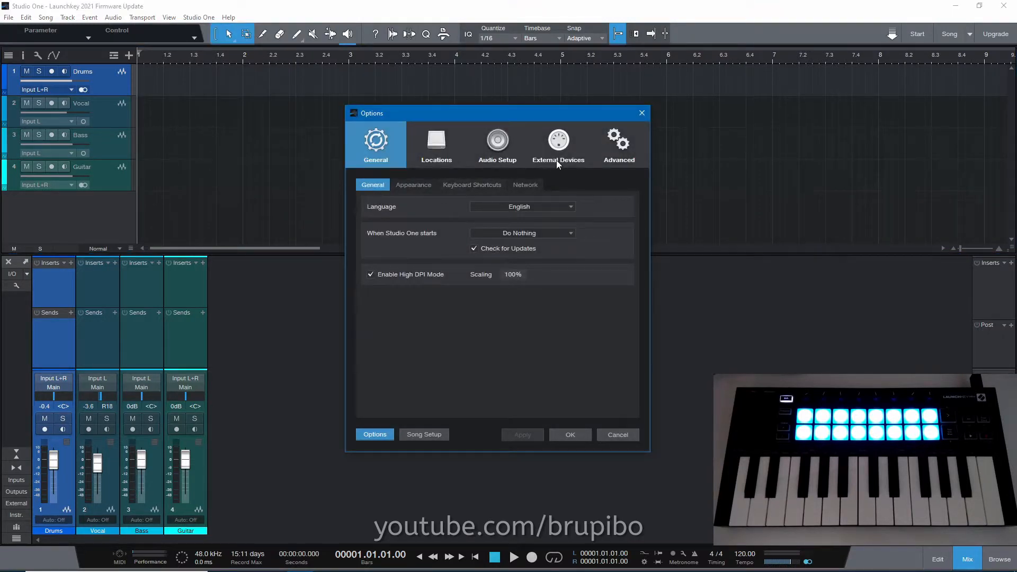
Step: Add a Novation 'Launchkey Mini MK3' keyboard receiving from and sending to its MIDI port
left_click(558, 143)
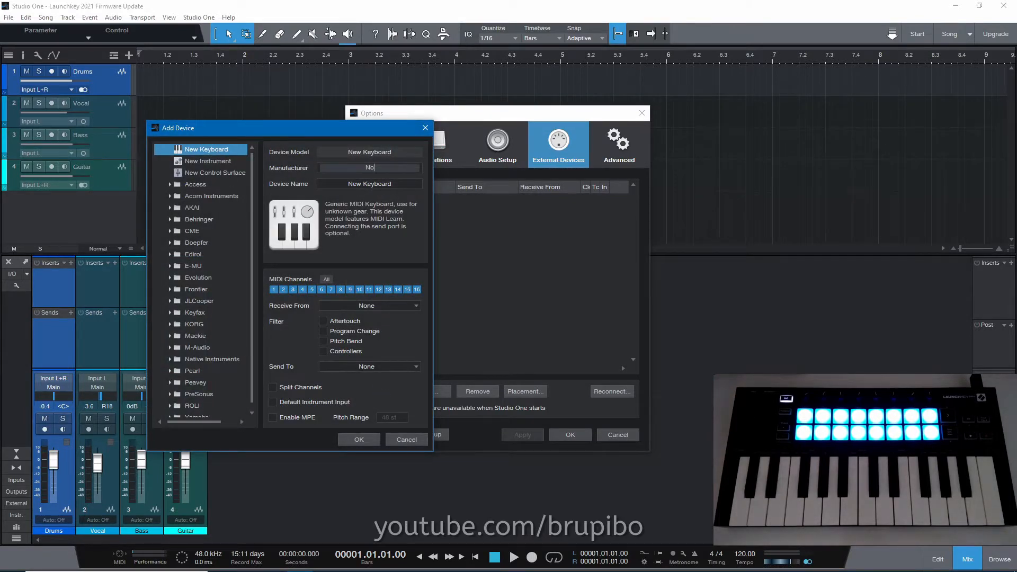
type("Novation")
left_click(370, 183)
type("Launchkey Mini M")
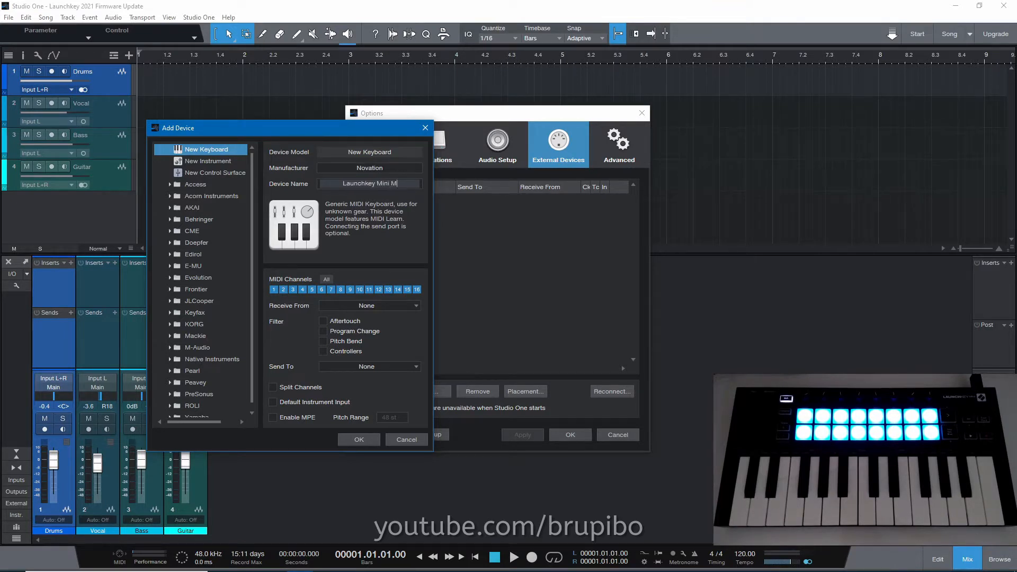
type("K3")
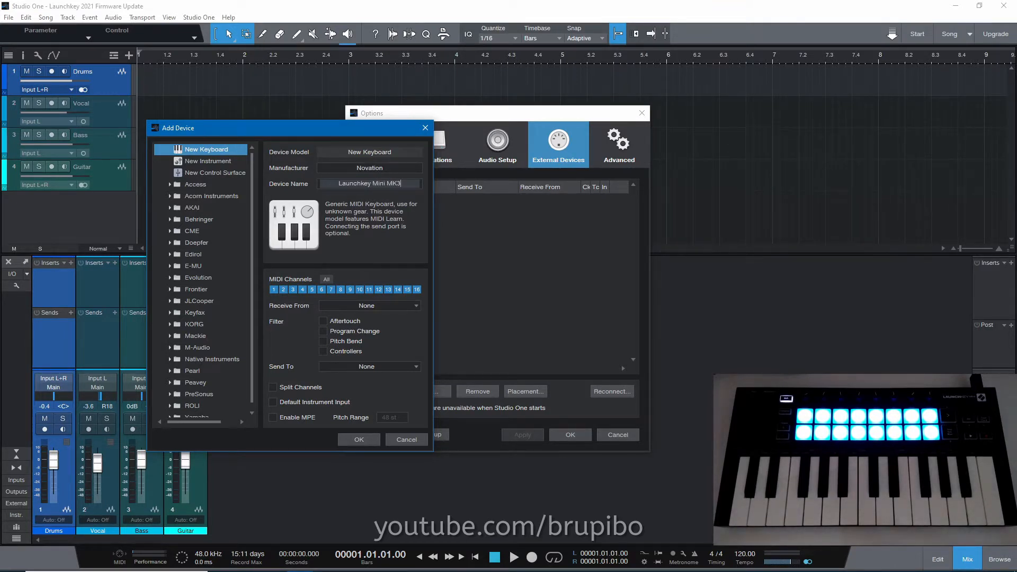
left_click(369, 306)
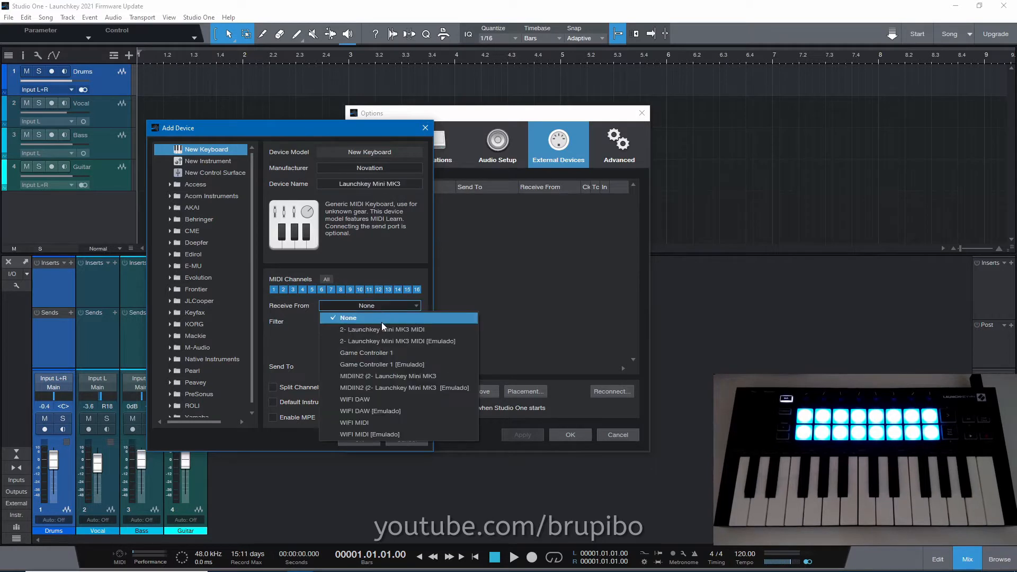
left_click(382, 329)
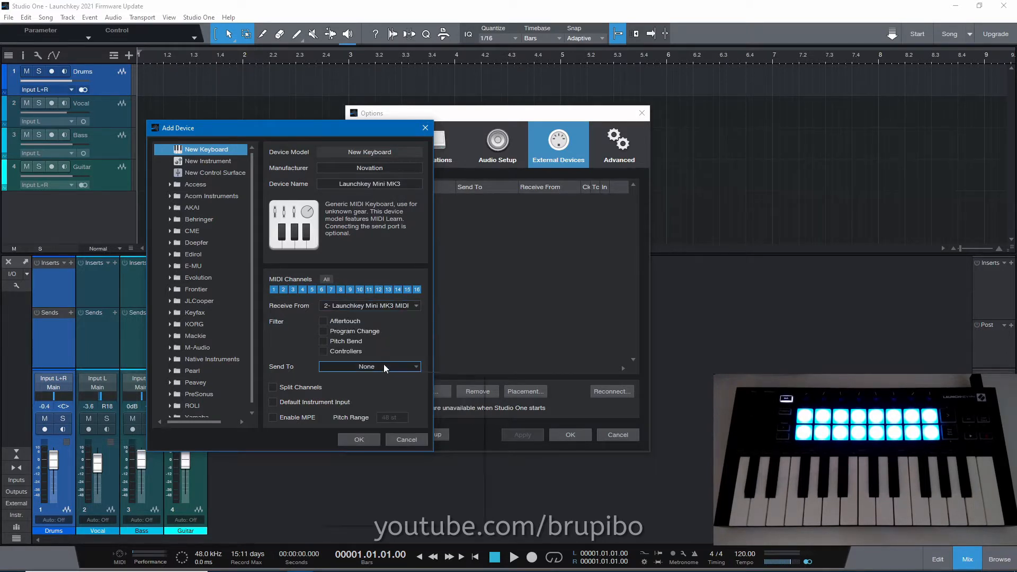
left_click(369, 366)
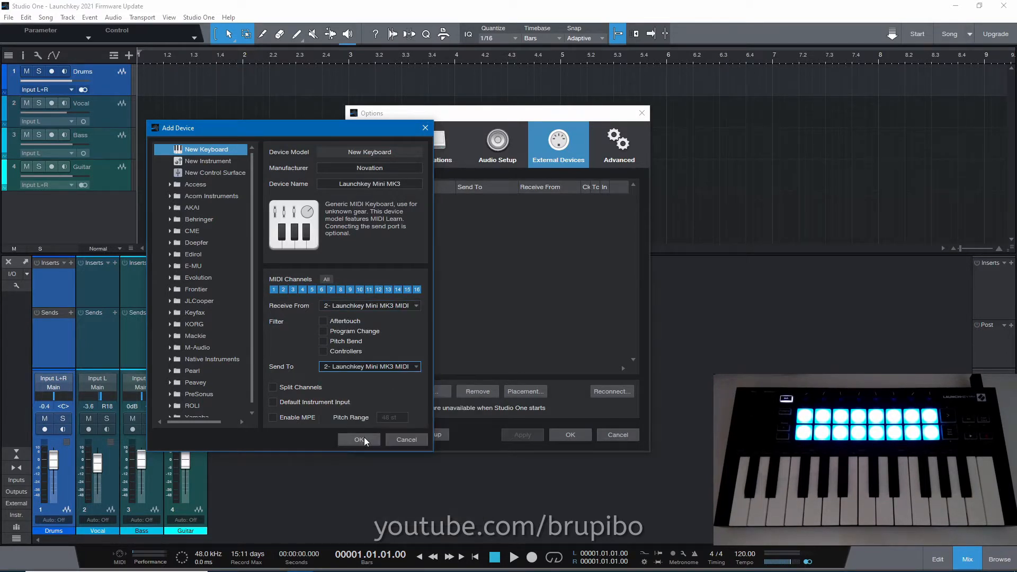
left_click(359, 439)
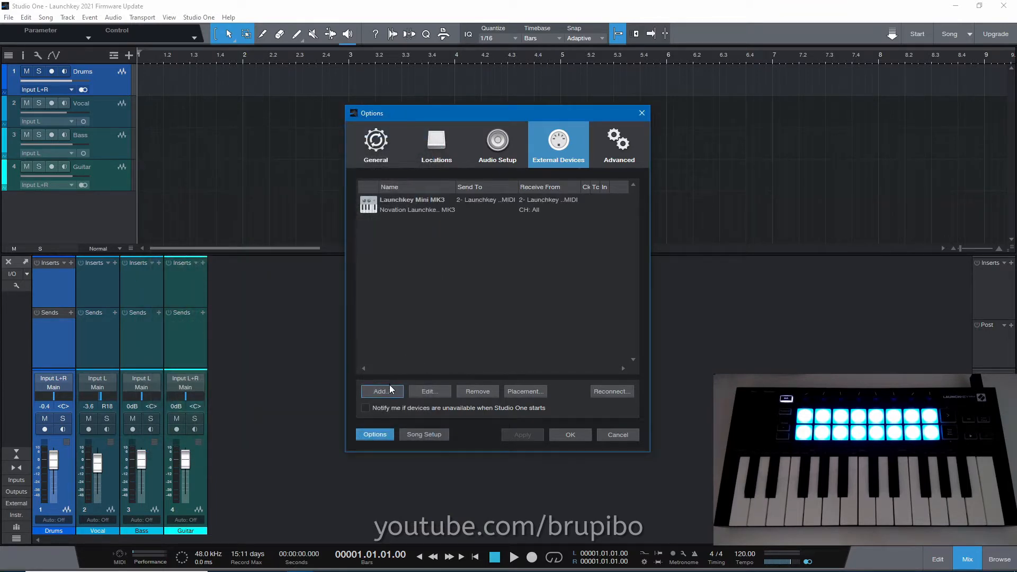
Step: Add a Mackie HUI device receiving from MIDIIN2 and sending to the Launchkey's MIDIOUT2
left_click(379, 391)
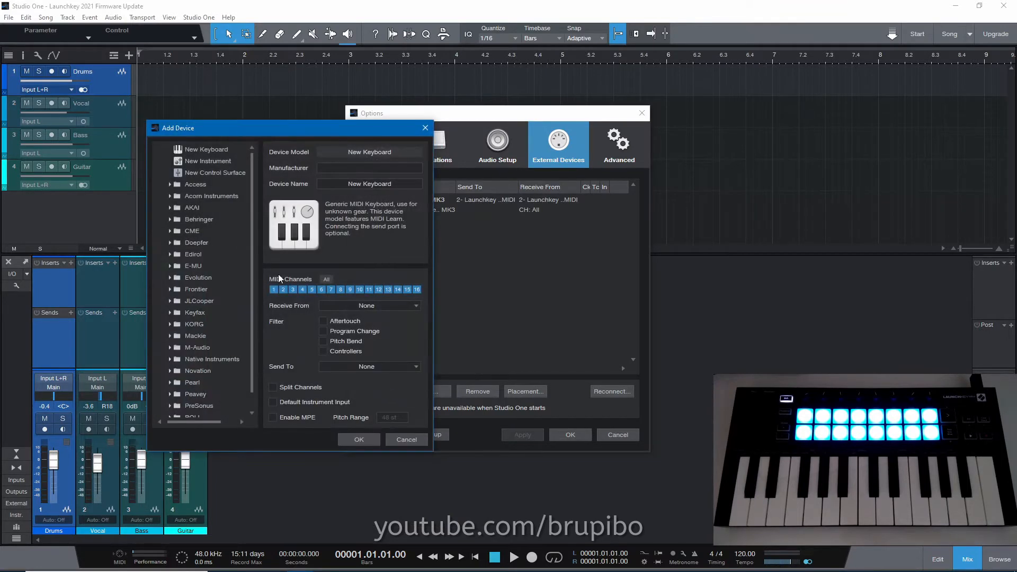
scroll("down", 3)
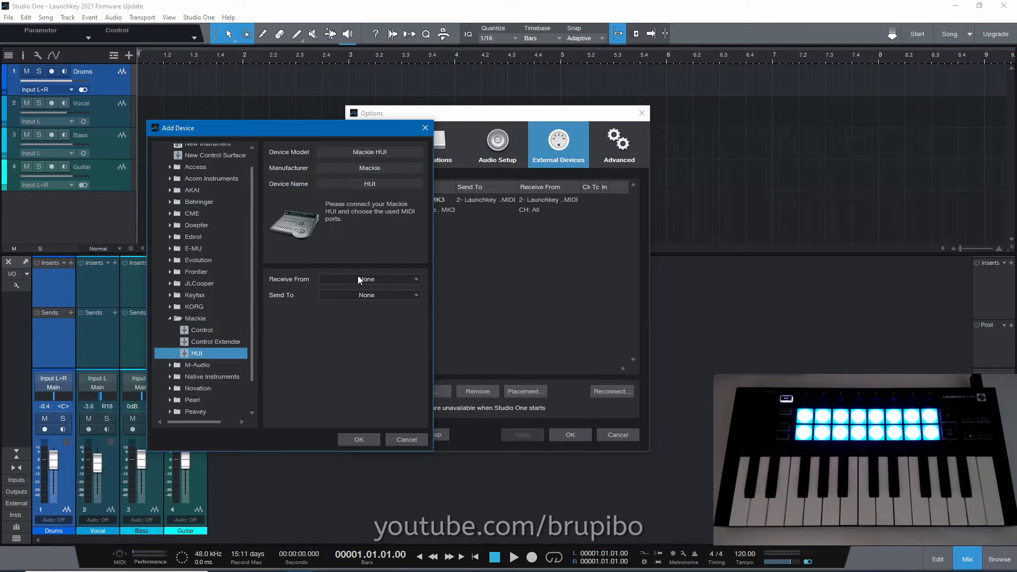
left_click(370, 279)
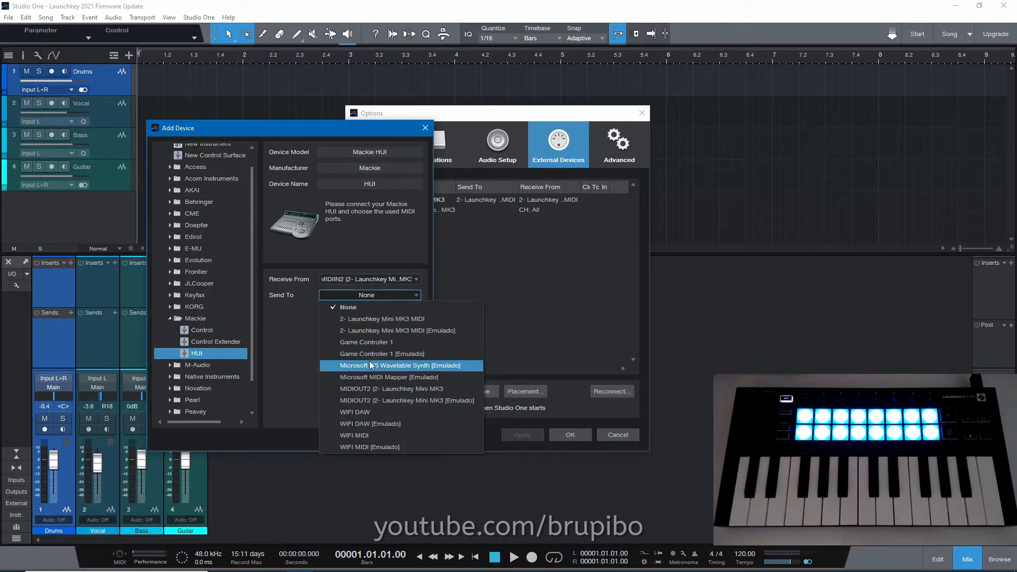
left_click(568, 435)
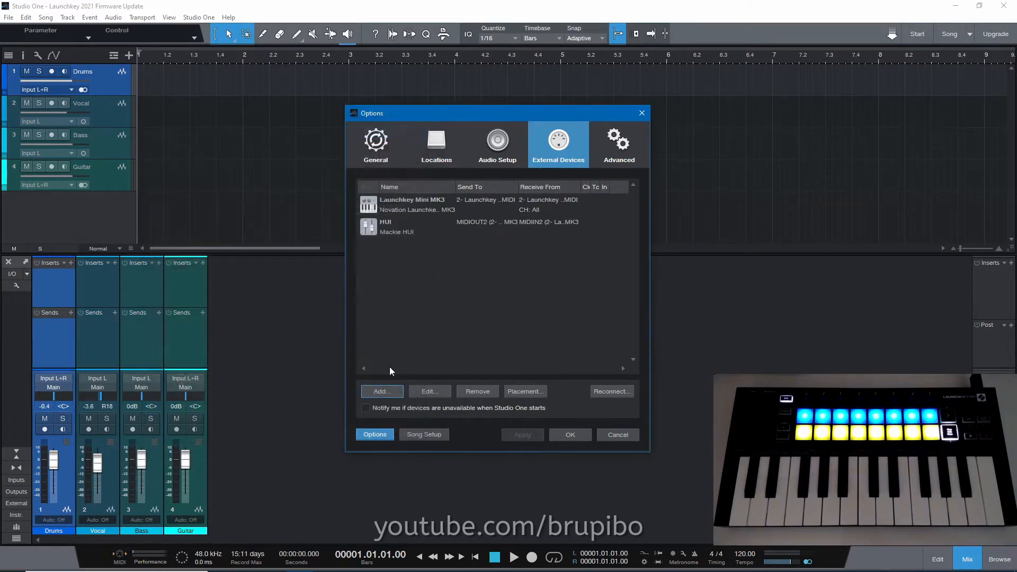
mouse_move(457, 322)
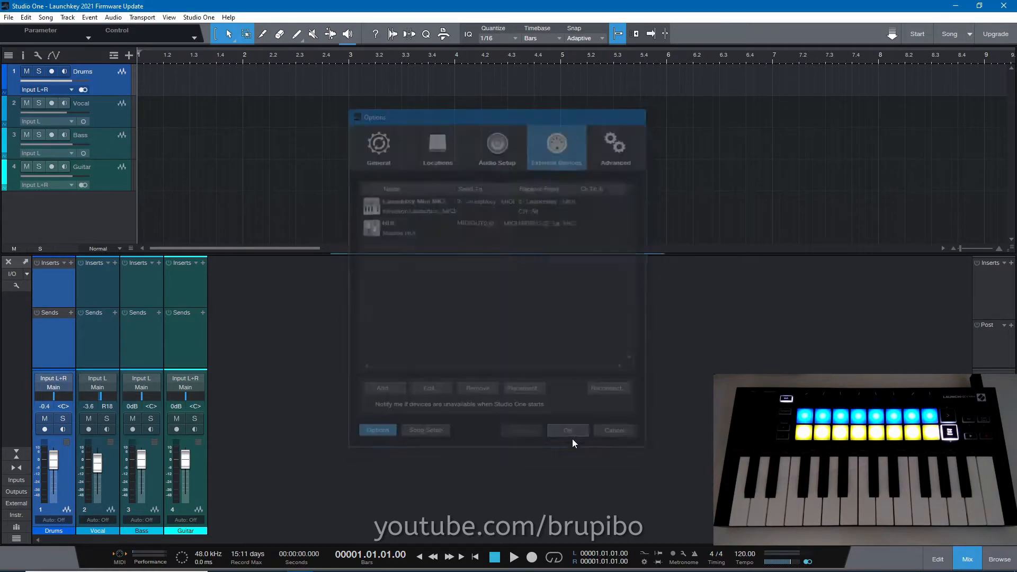
left_click(567, 430)
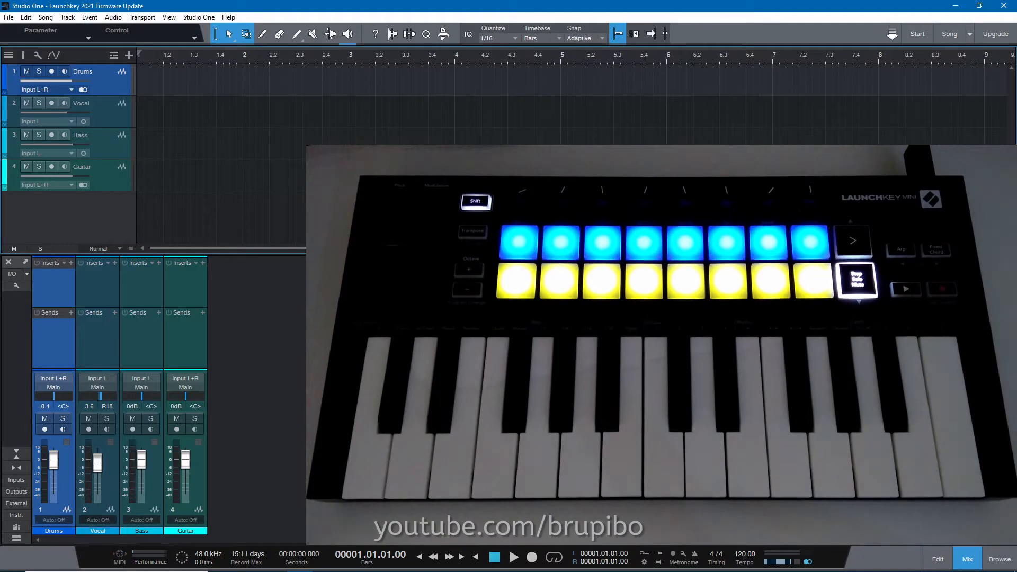
left_click(38, 71)
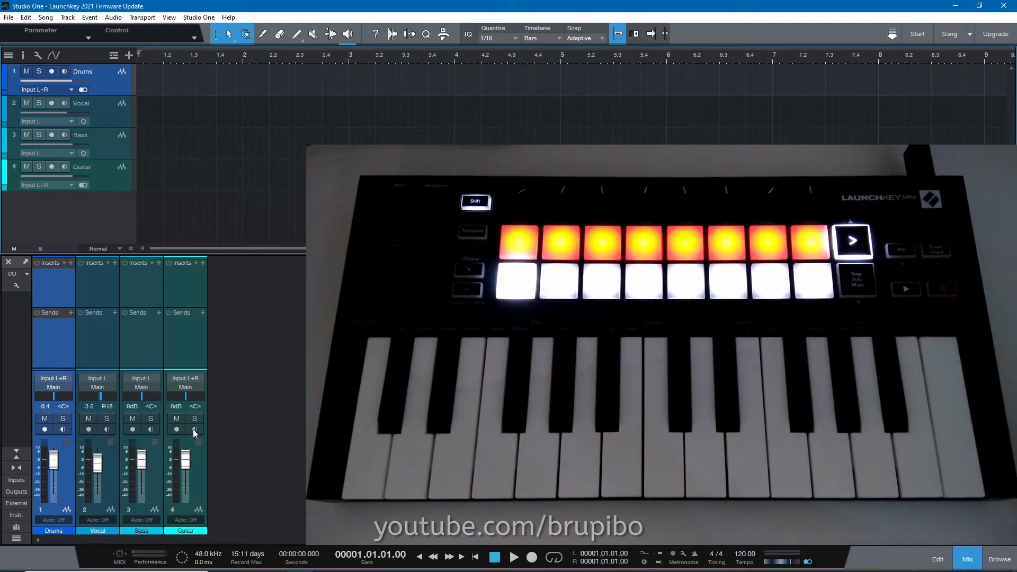
Step: Record-arm the Drums track and turn on its input monitoring
left_click(52, 72)
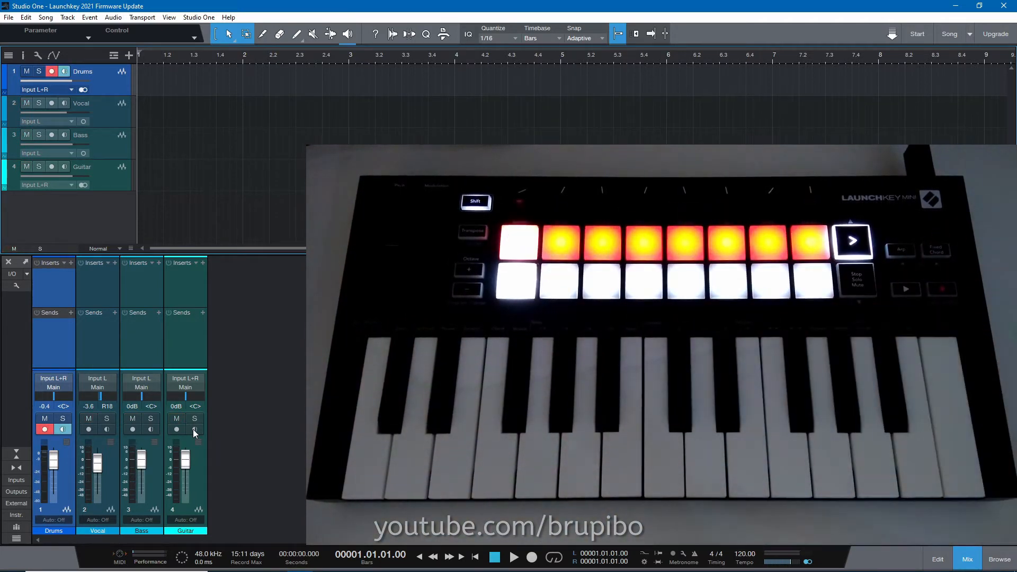
left_click(52, 135)
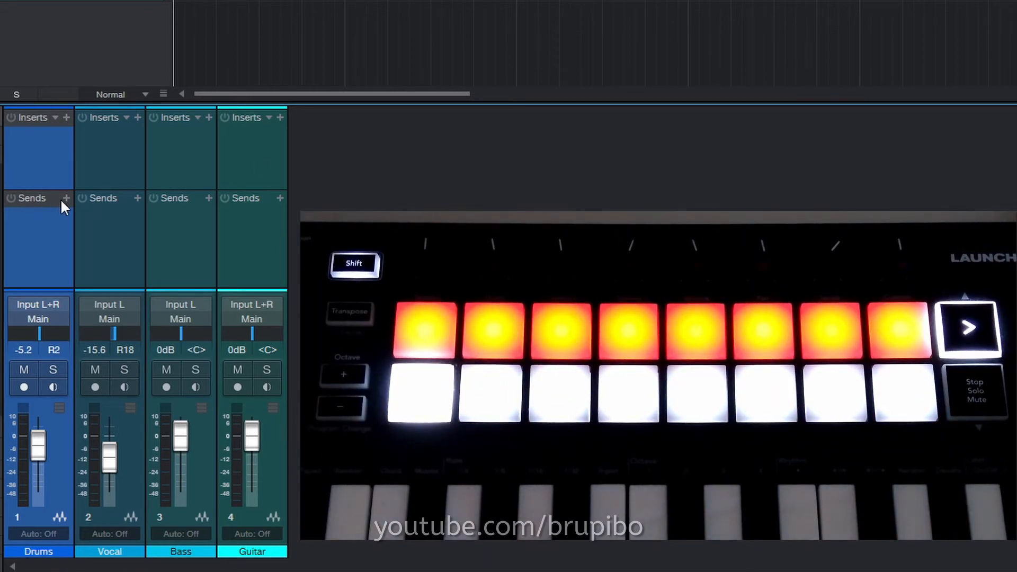
Step: Add FX 1 and FX 2 effect channel sends to the Drums track
left_click(66, 198)
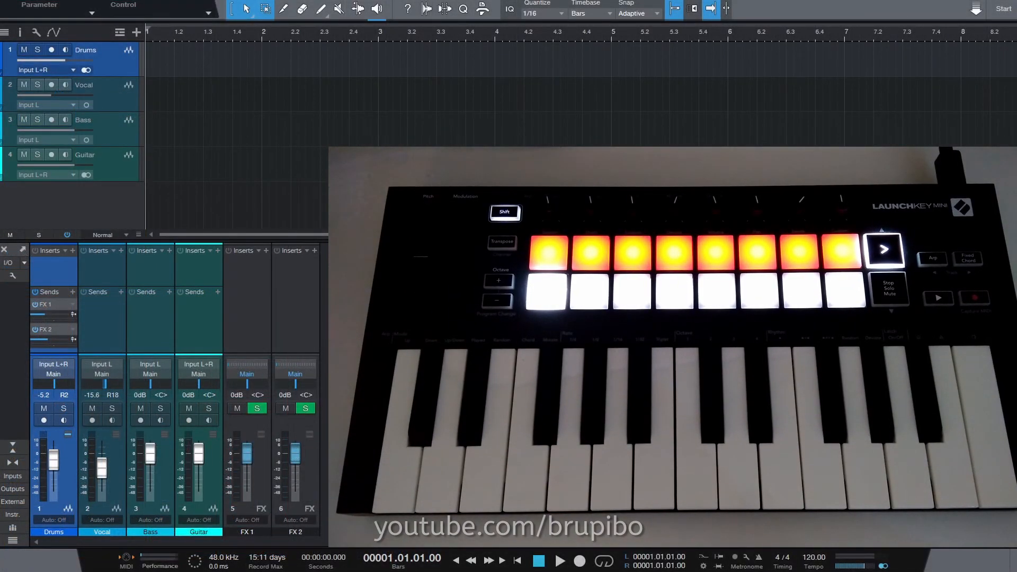
Step: Play the song from the start with recording engaged, past bar 2
left_click(560, 561)
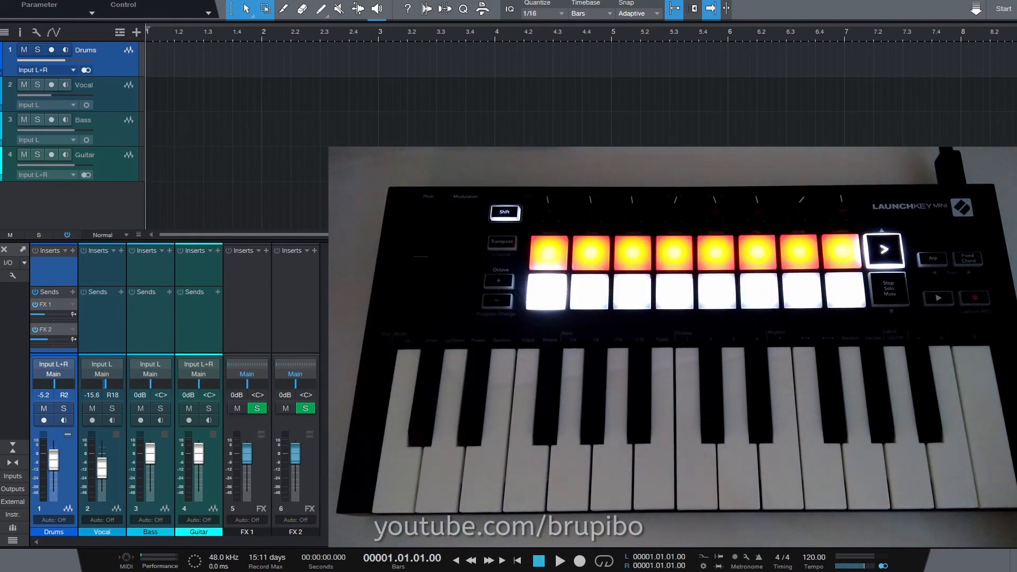
left_click(559, 559)
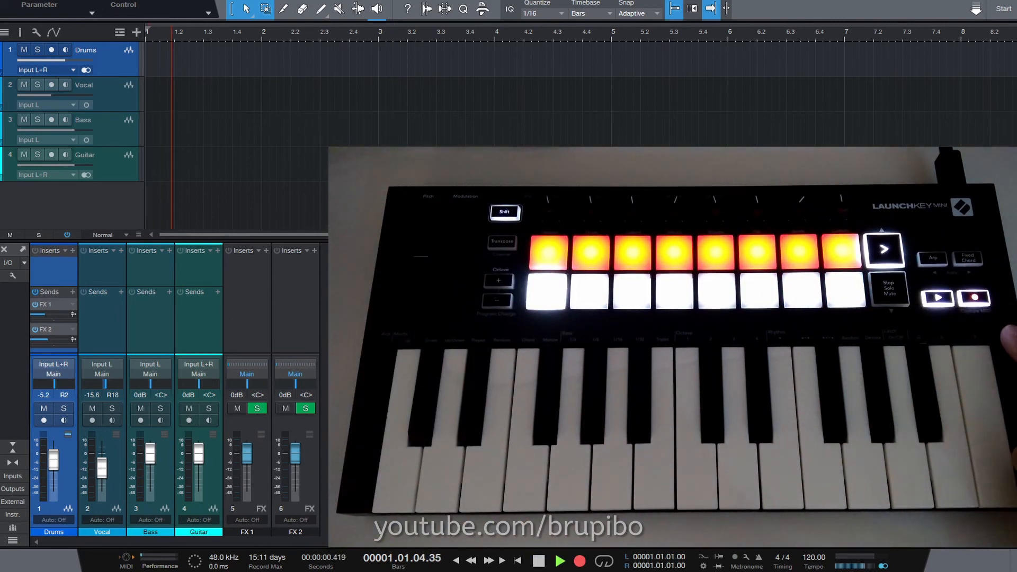
left_click(558, 561)
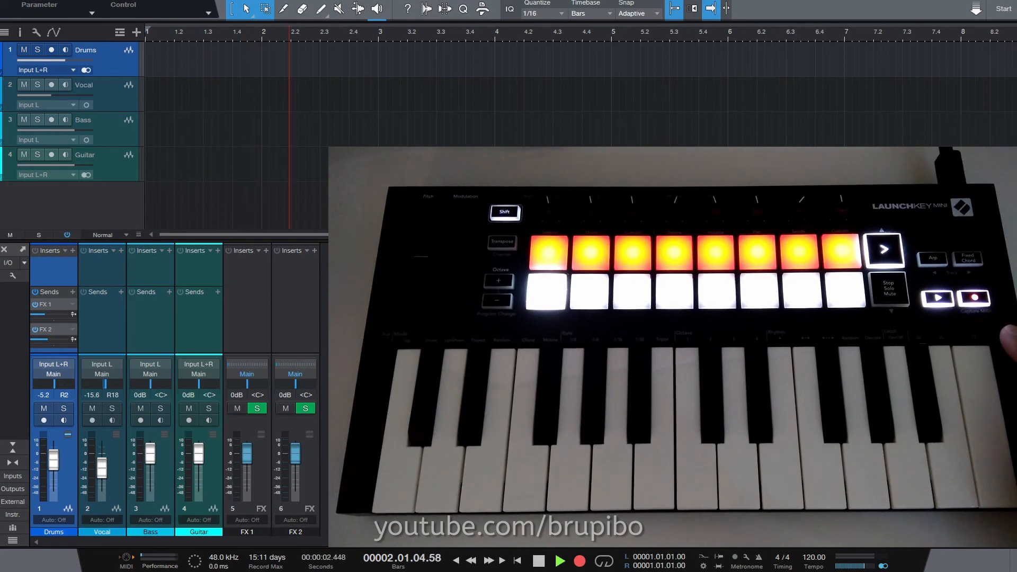